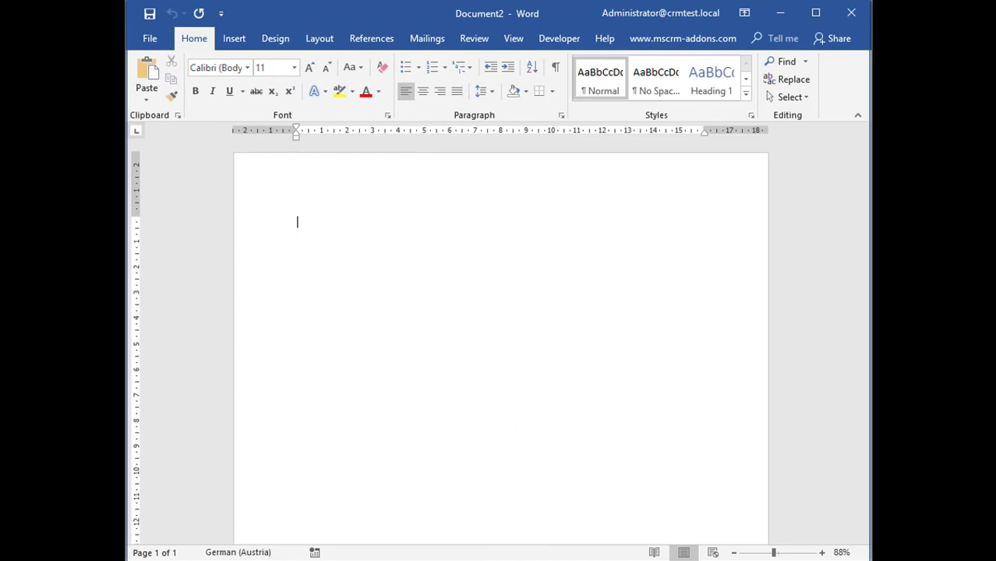
Show the Insert MailMerge Fields pane from the mscrm-addons ribbon.
left_click(683, 37)
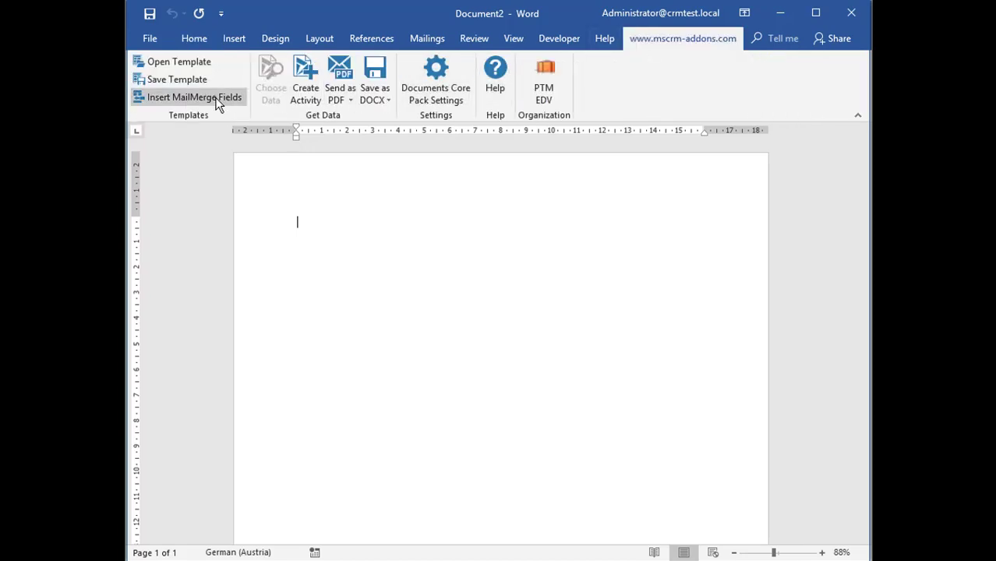
left_click(193, 96)
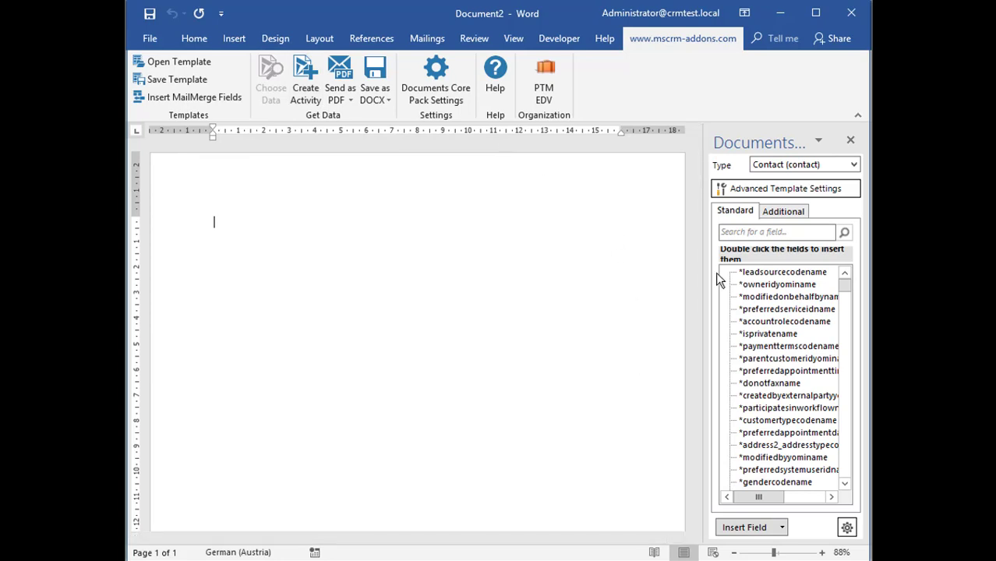
mouse_move(717, 281)
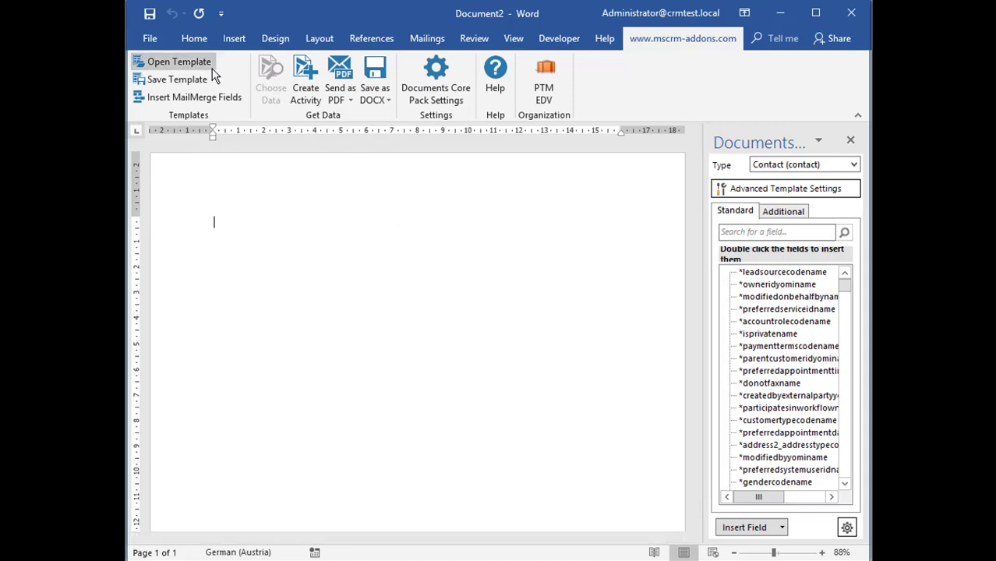
Load the Gender_example.docx template and bring up the Insert Field options.
left_click(180, 63)
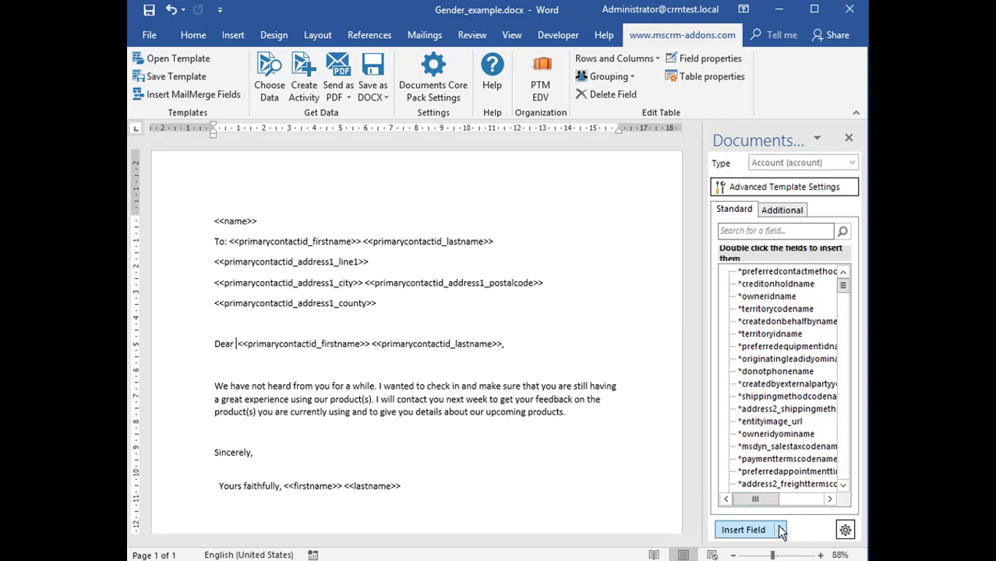
left_click(742, 530)
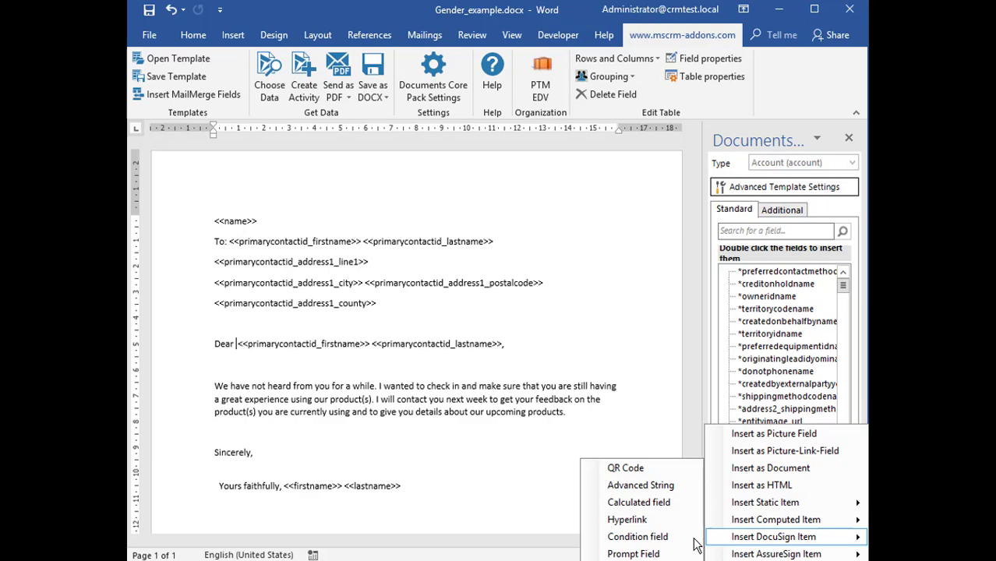
Define a condition field named Gender_example with an else block enabled.
left_click(638, 536)
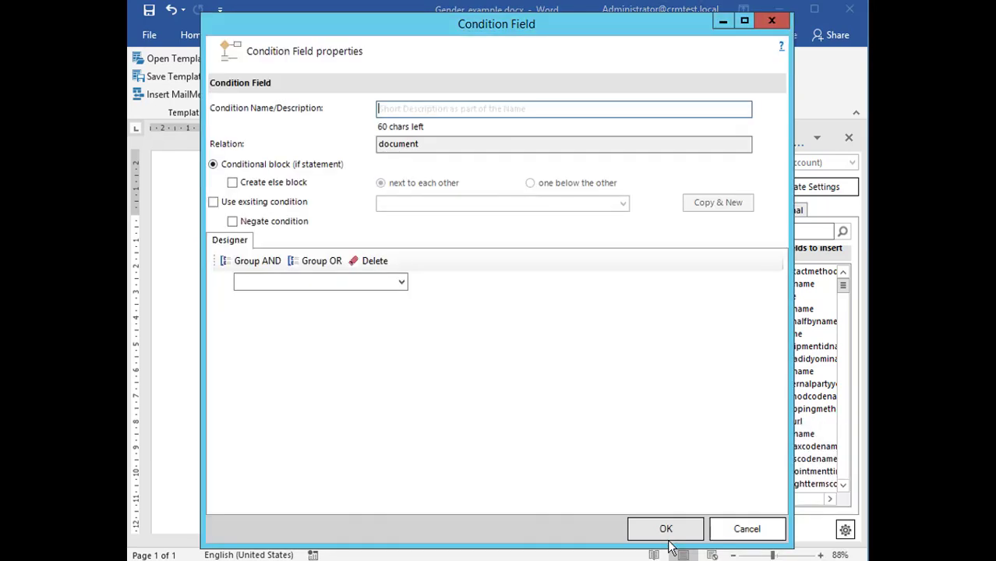
type("Gender_e")
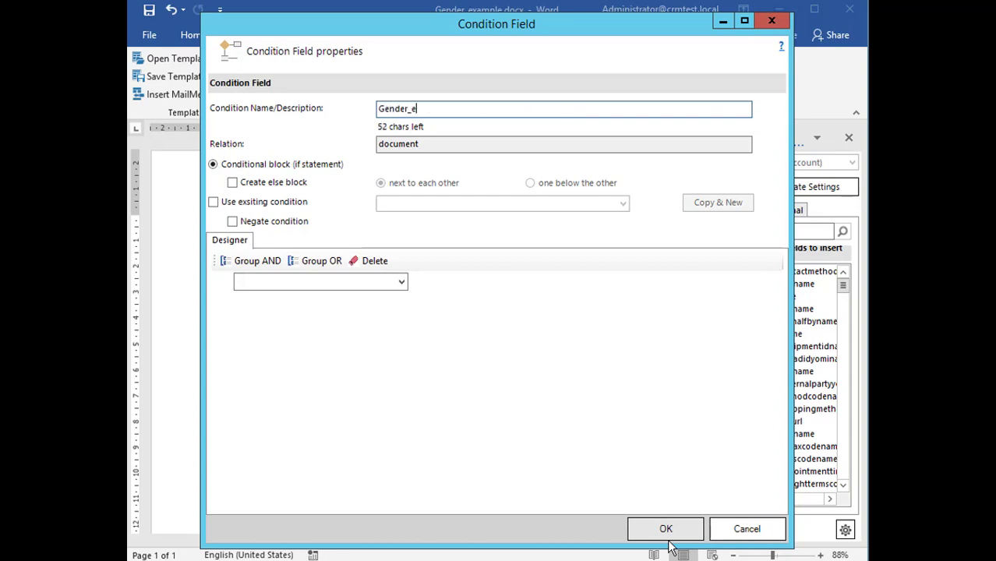
type("xample")
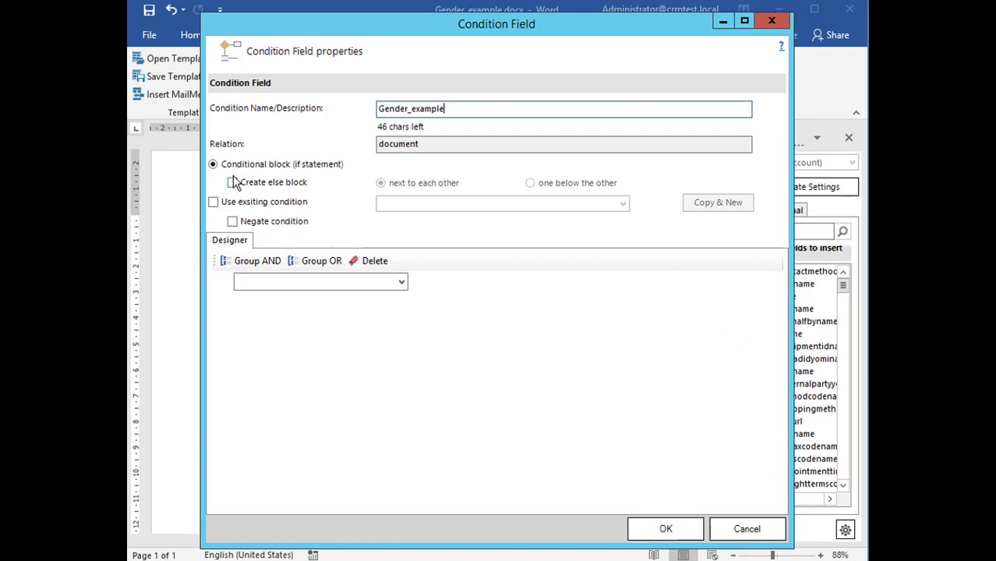
left_click(232, 181)
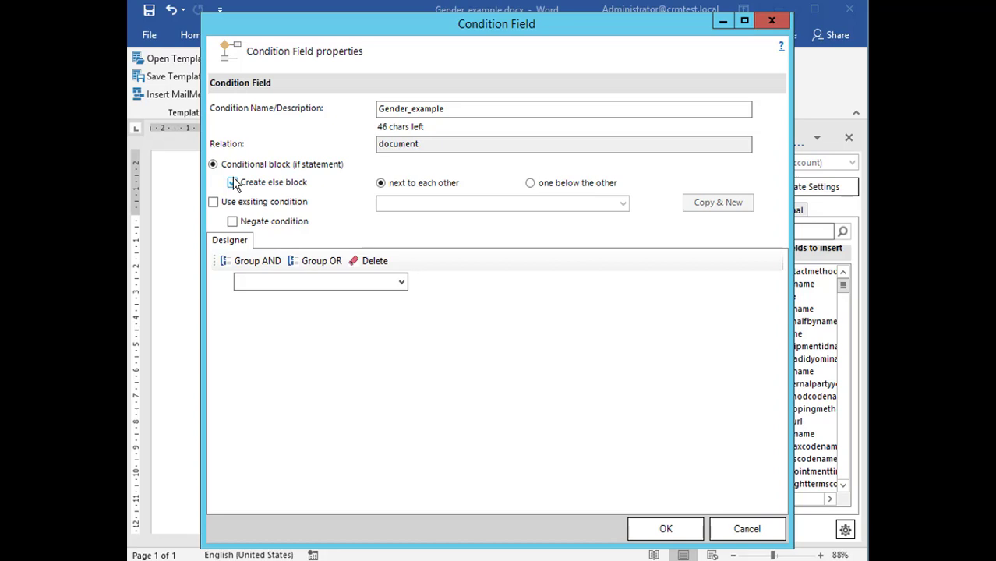
left_click(231, 181)
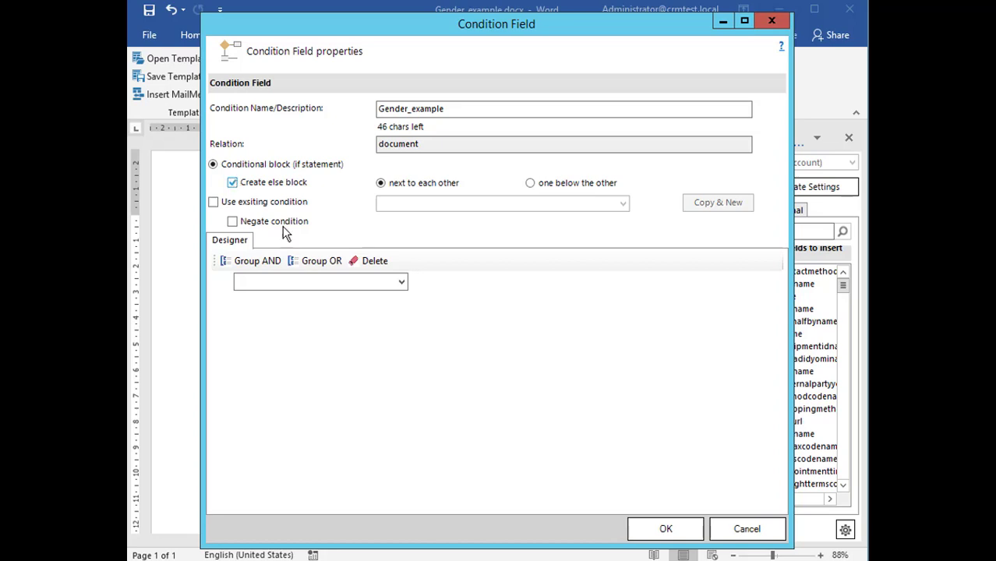
left_click(320, 281)
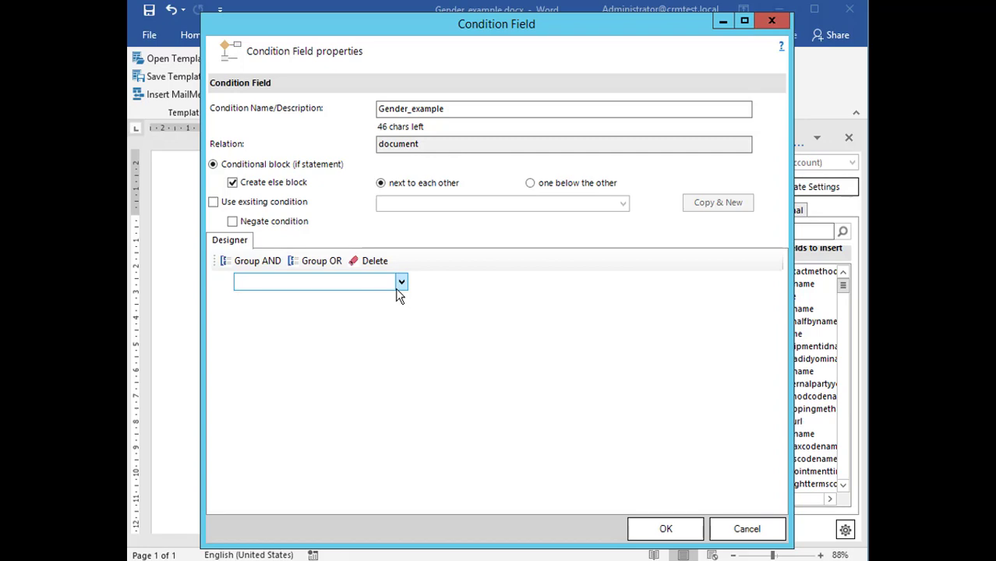
Make the condition test Primary Contact's Gender equals Male.
left_click(401, 281)
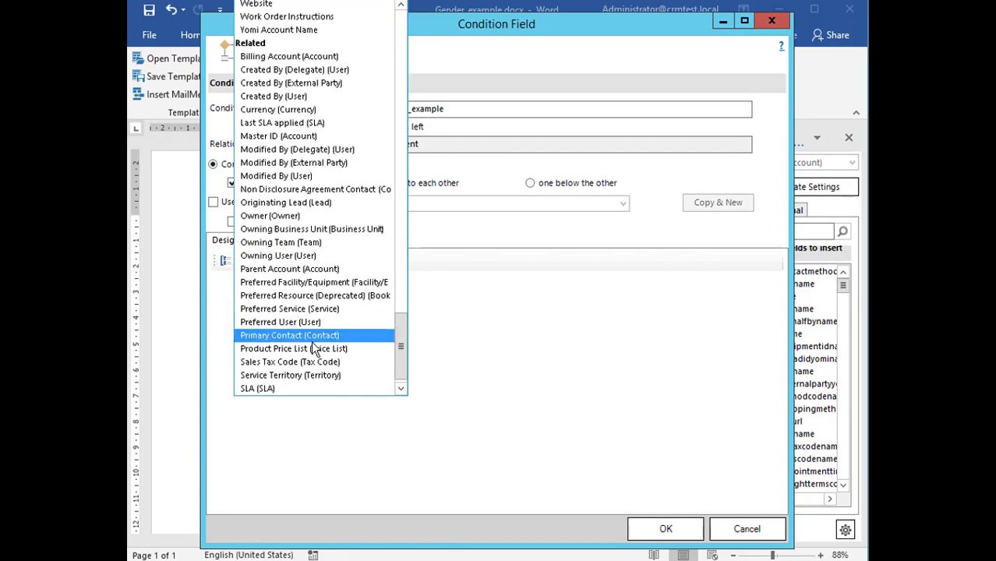
left_click(290, 335)
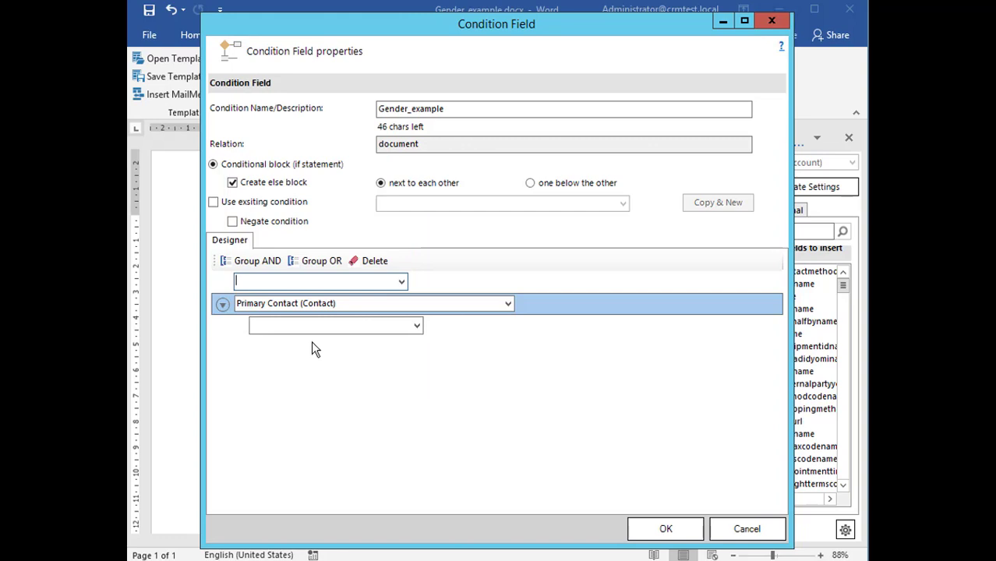
left_click(417, 326)
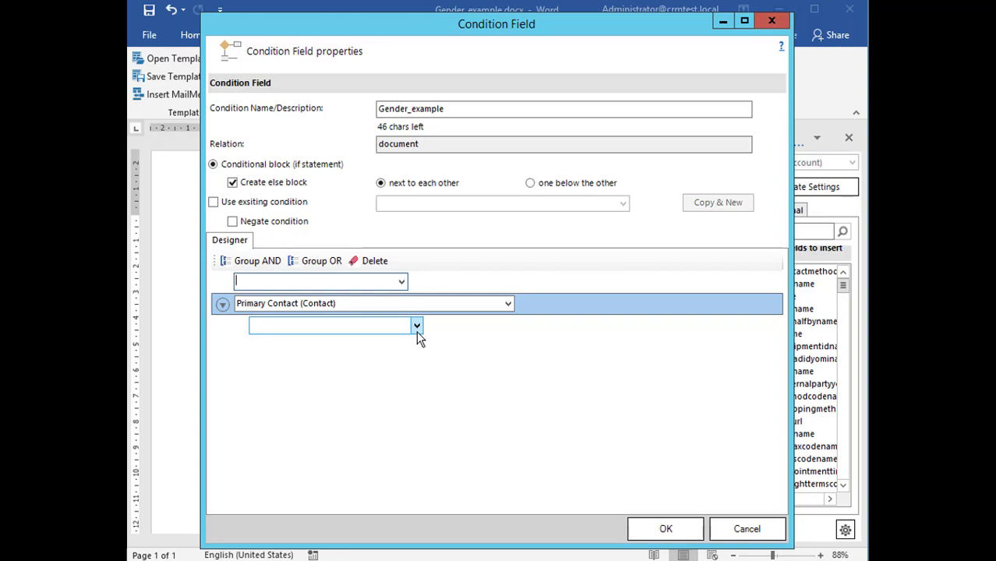
left_click(417, 326)
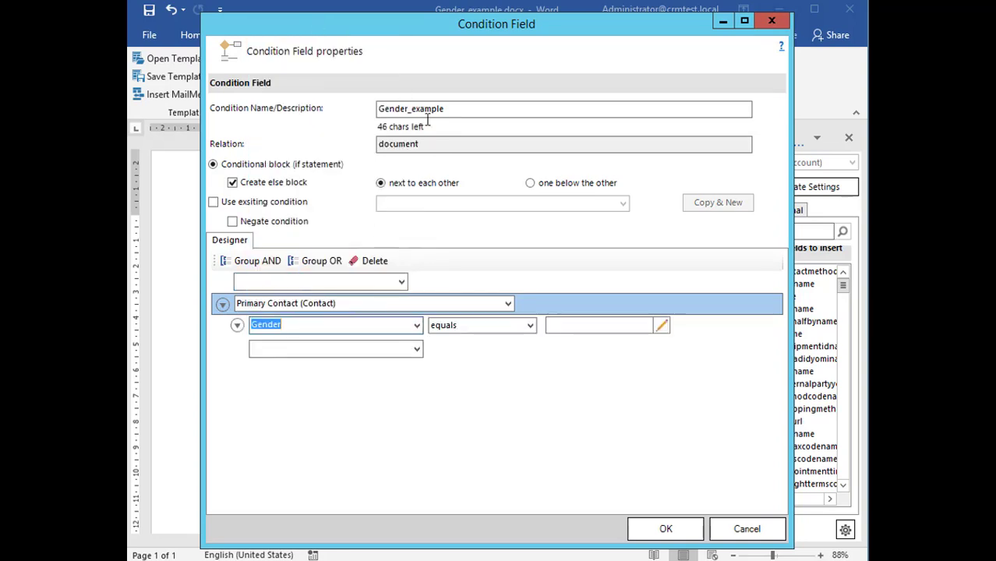
left_click(530, 325)
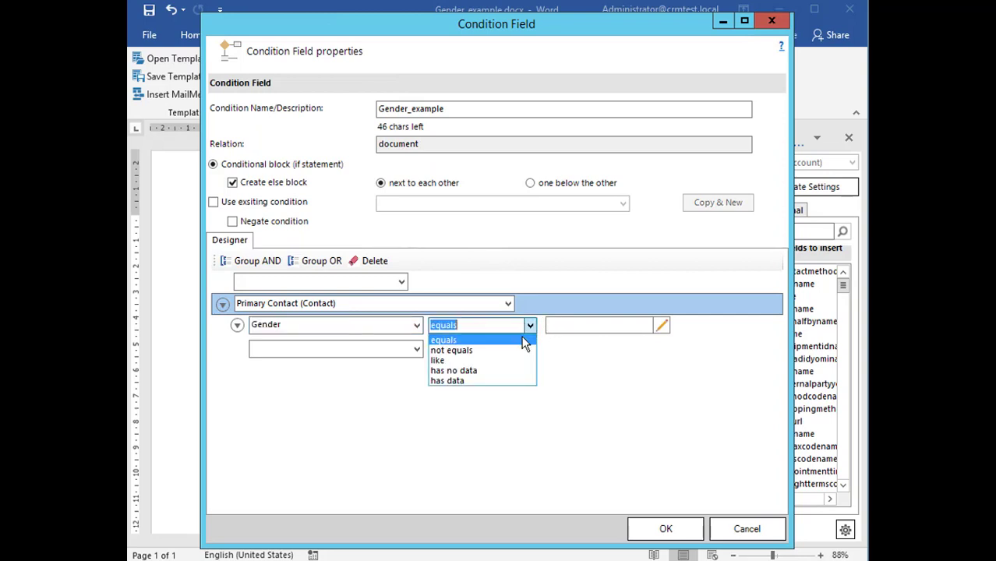
left_click(443, 340)
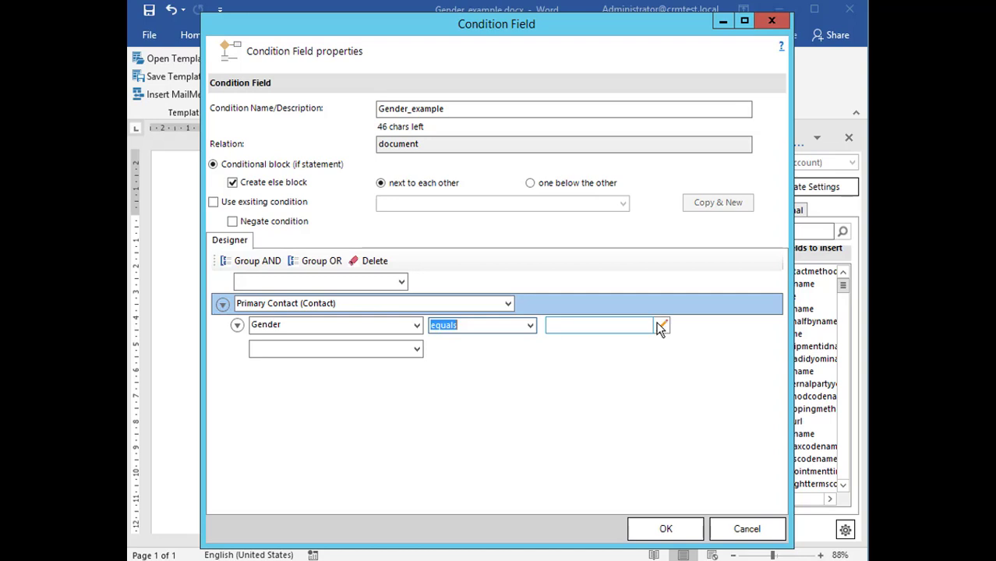
left_click(661, 326)
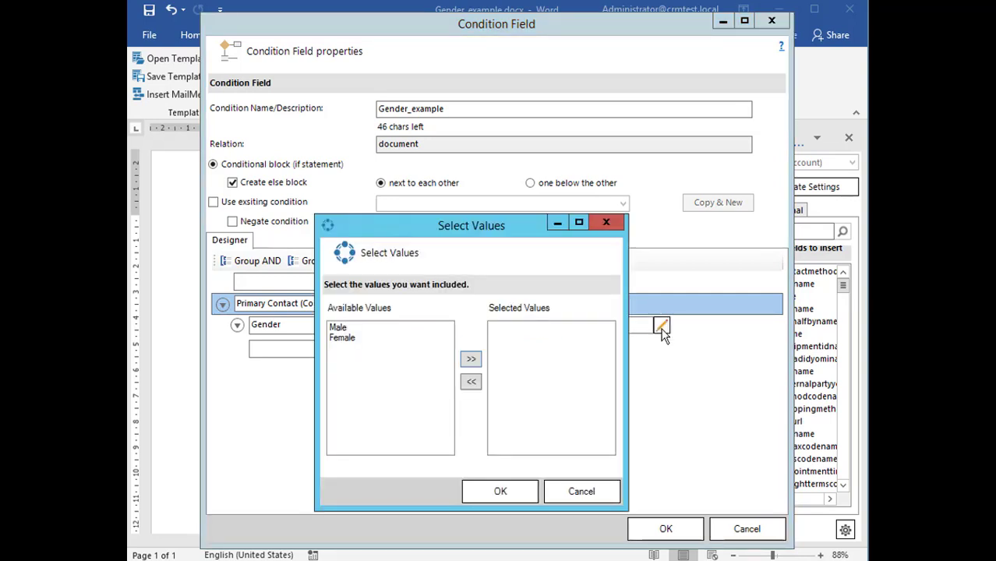
left_click(471, 358)
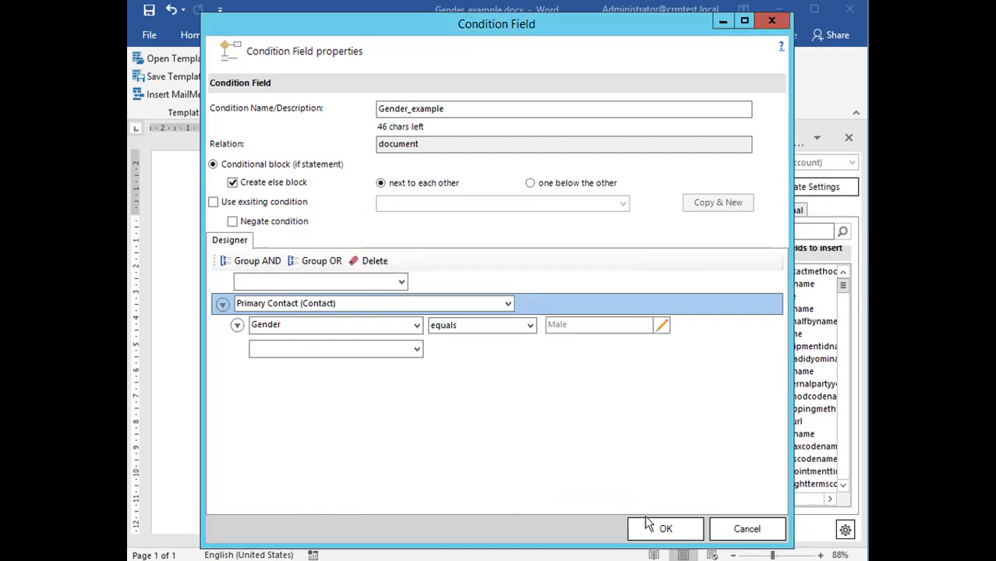
Confirm the condition and replace its placeholders after 'Dear' with Mr and Ms.
left_click(664, 528)
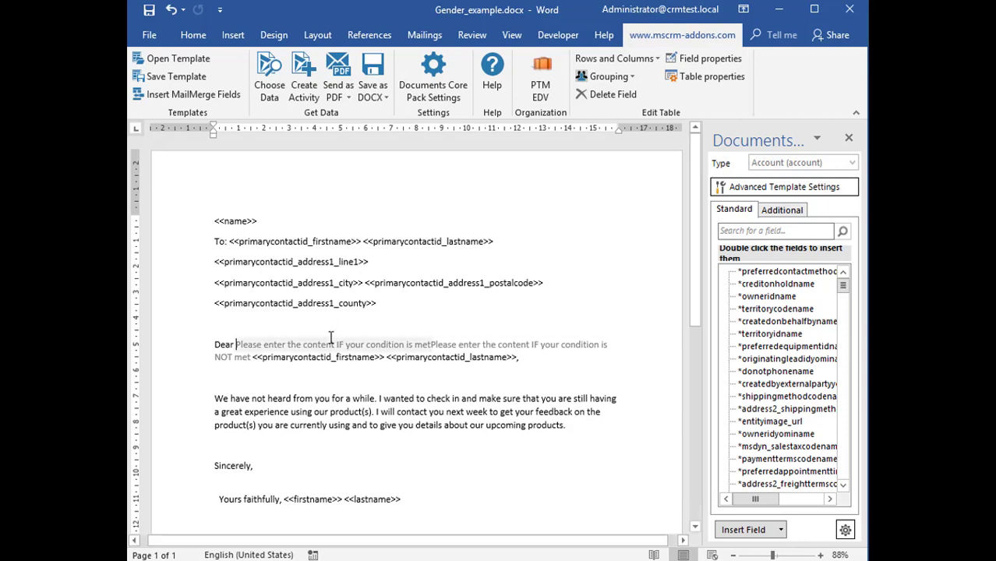
left_click(333, 344)
type("Mr")
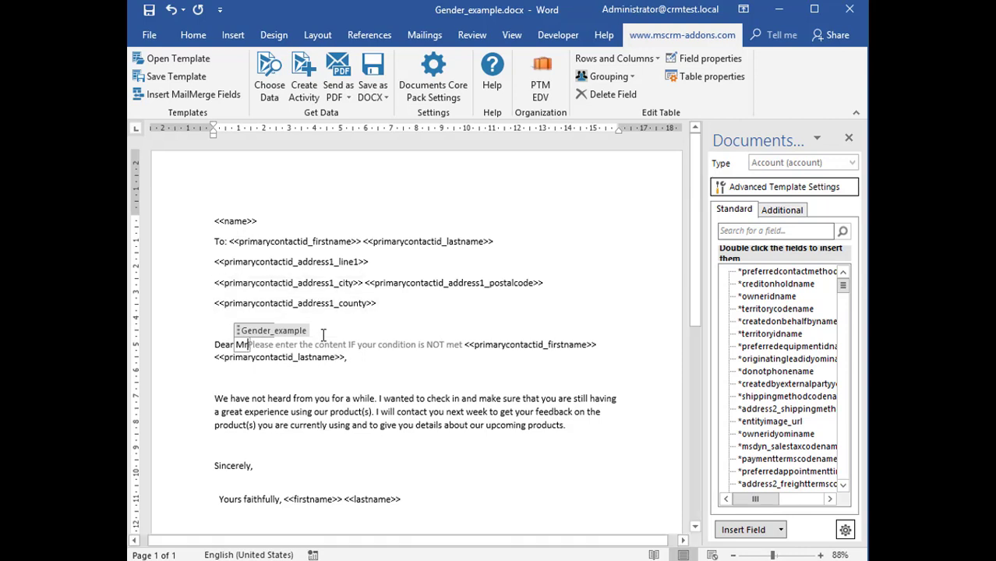
left_click_drag(242, 345, 327, 357)
type("Ms")
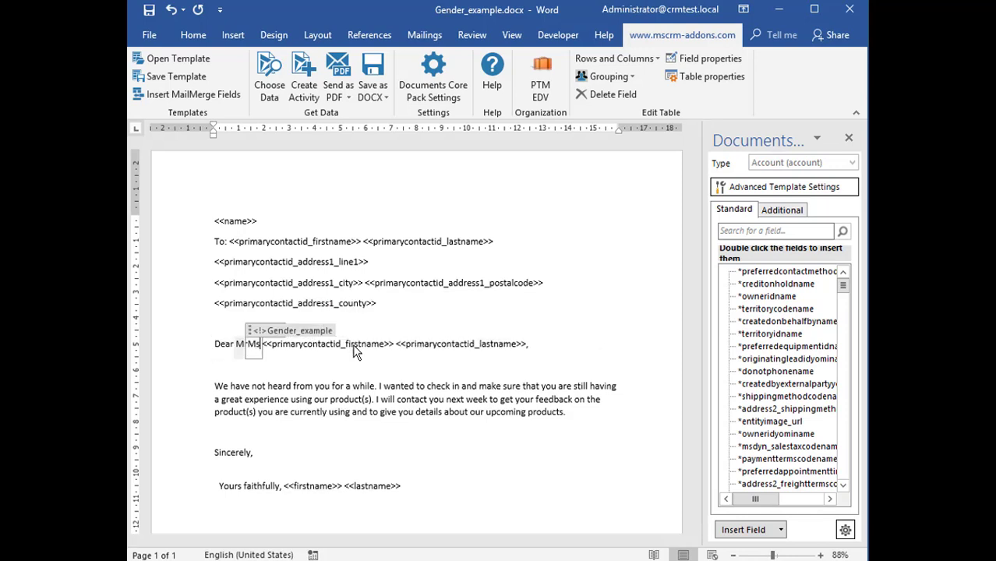
double_click(465, 344)
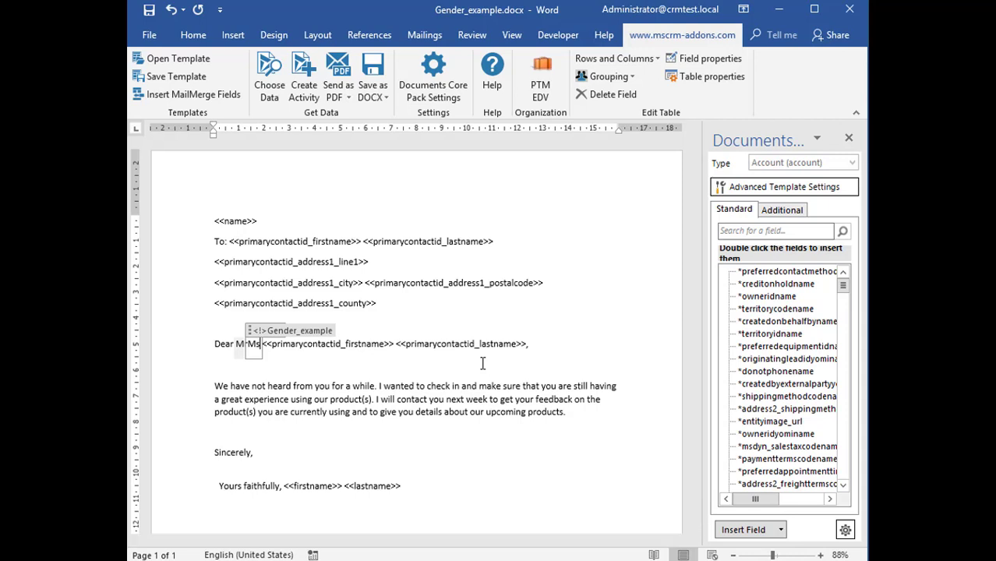
mouse_move(178, 75)
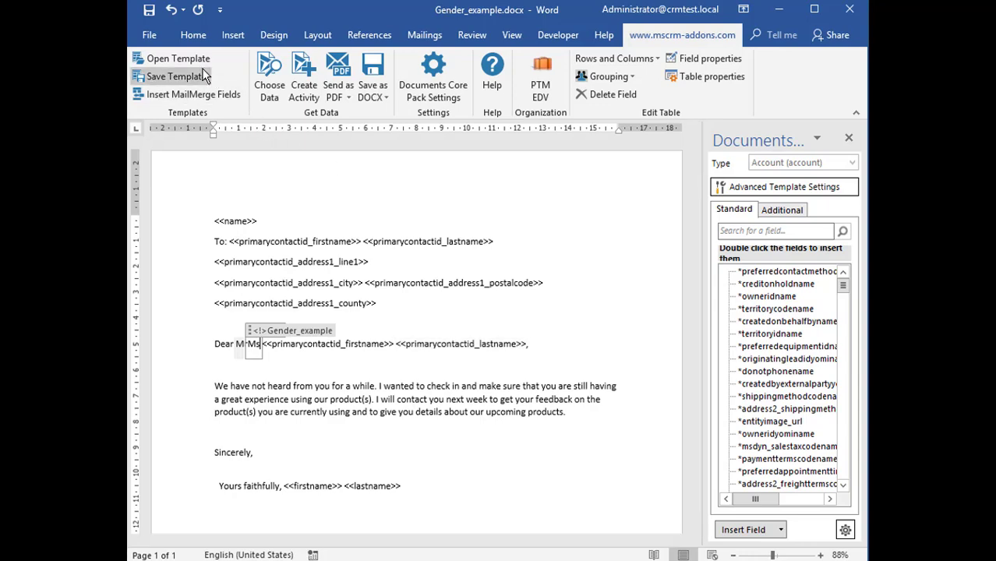
Save the template to Dynamics as Gender_example.docx.
left_click(176, 75)
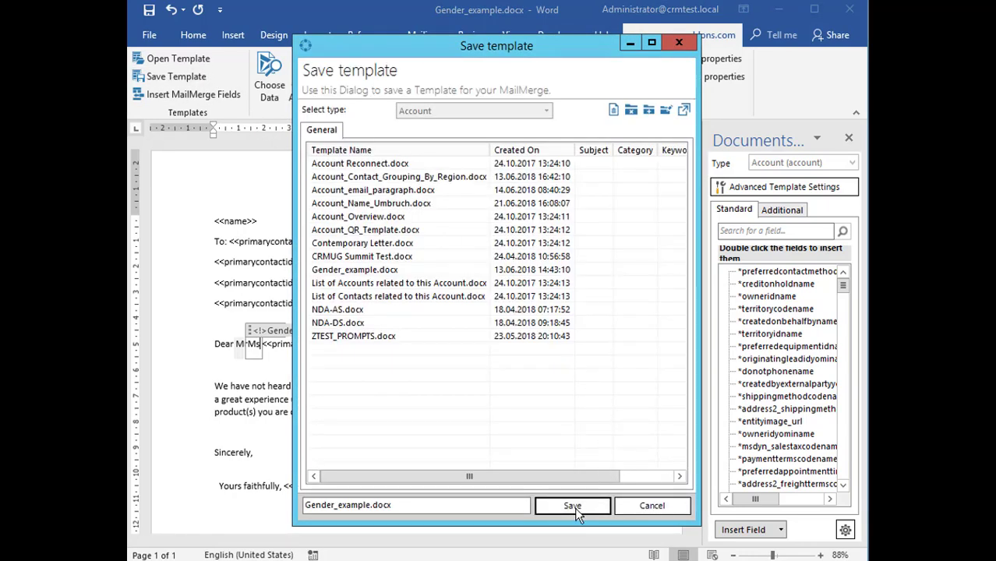
left_click(572, 505)
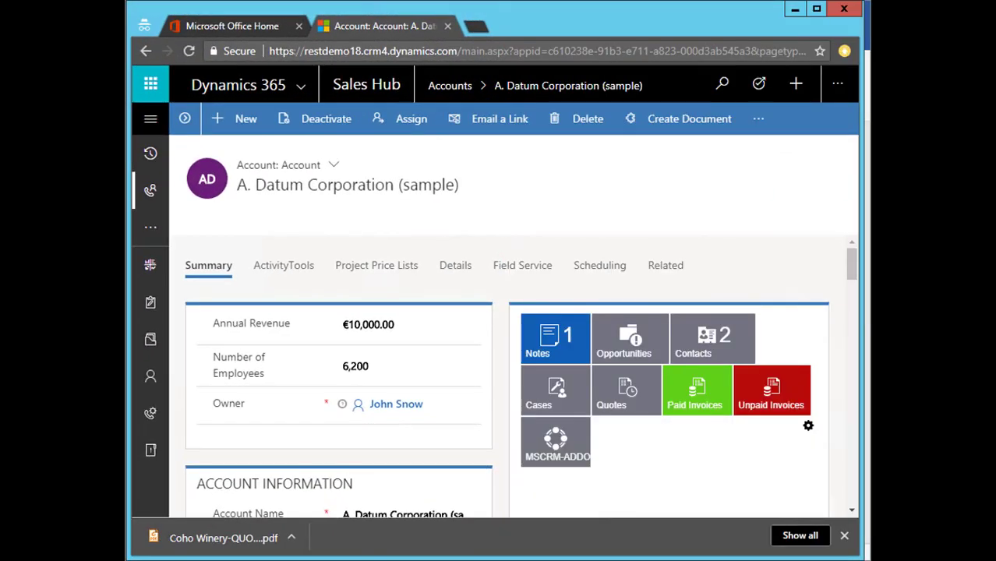
mouse_move(149, 413)
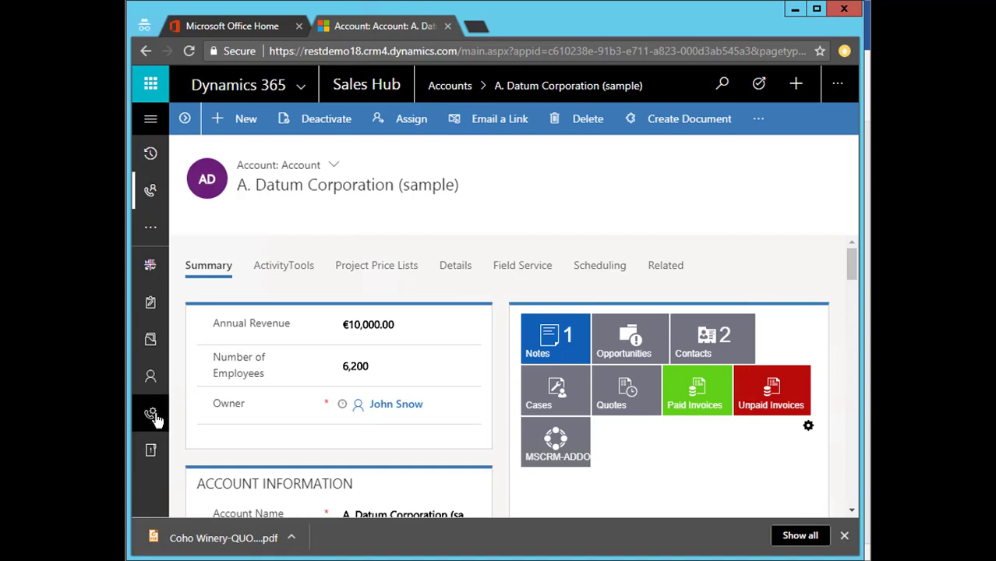
mouse_move(443, 174)
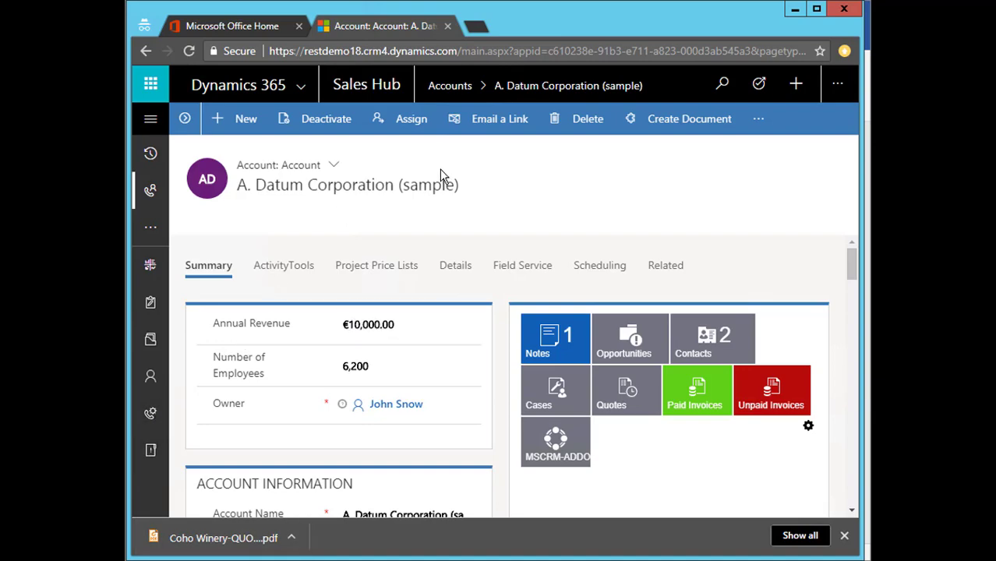
Generate a PDF from the account and preview the 'Dear Mr' greeting.
left_click(689, 119)
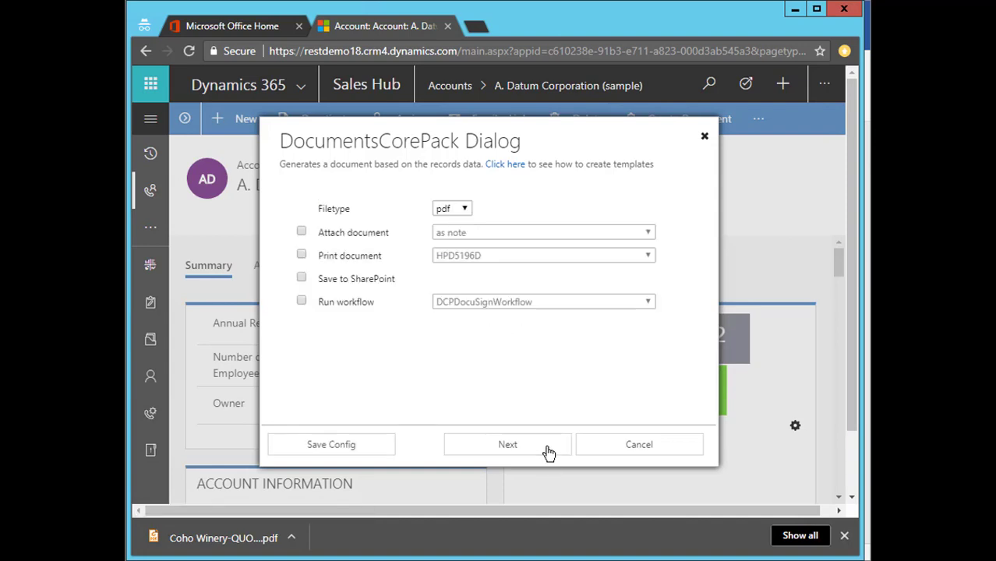
left_click(508, 444)
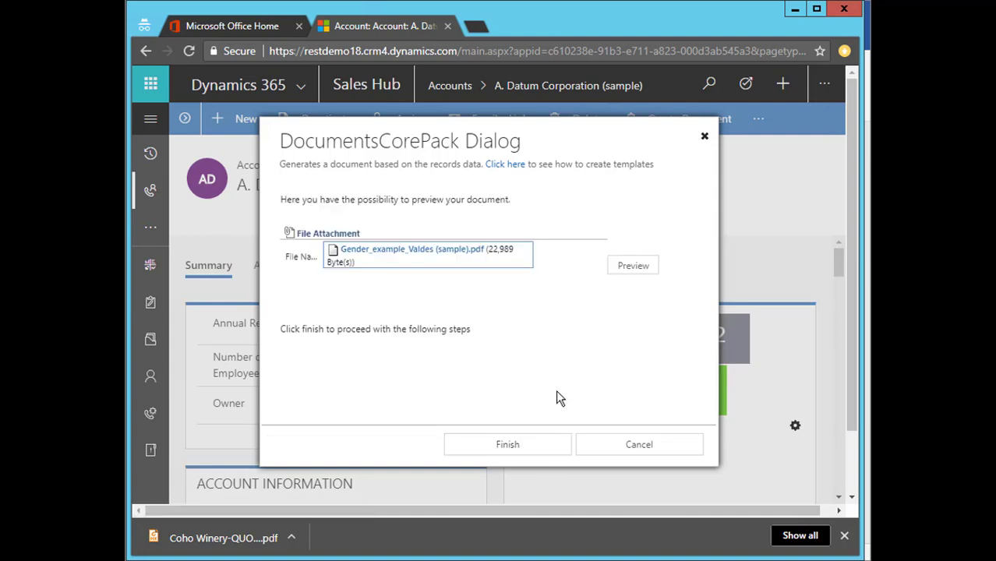
left_click(633, 265)
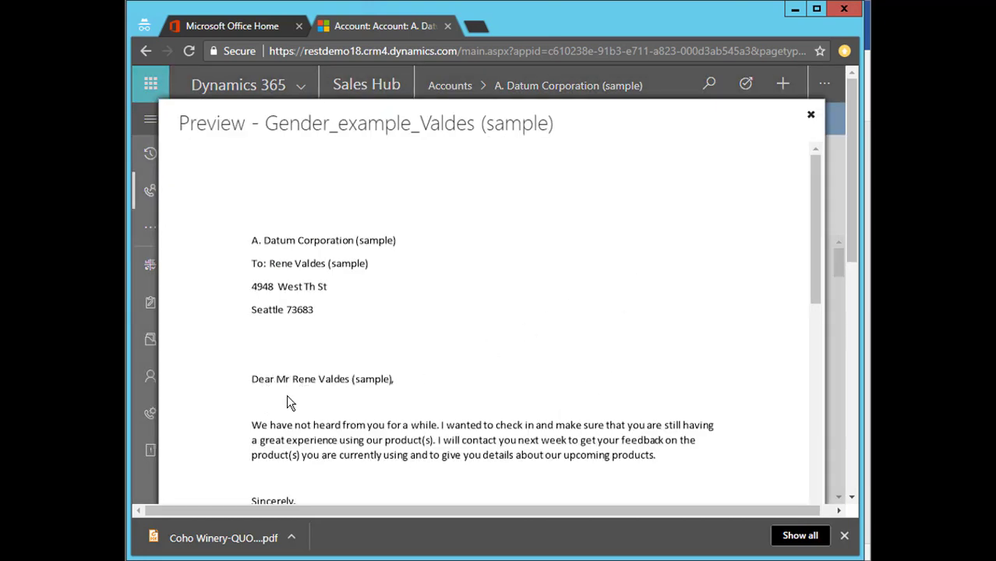
mouse_move(295, 415)
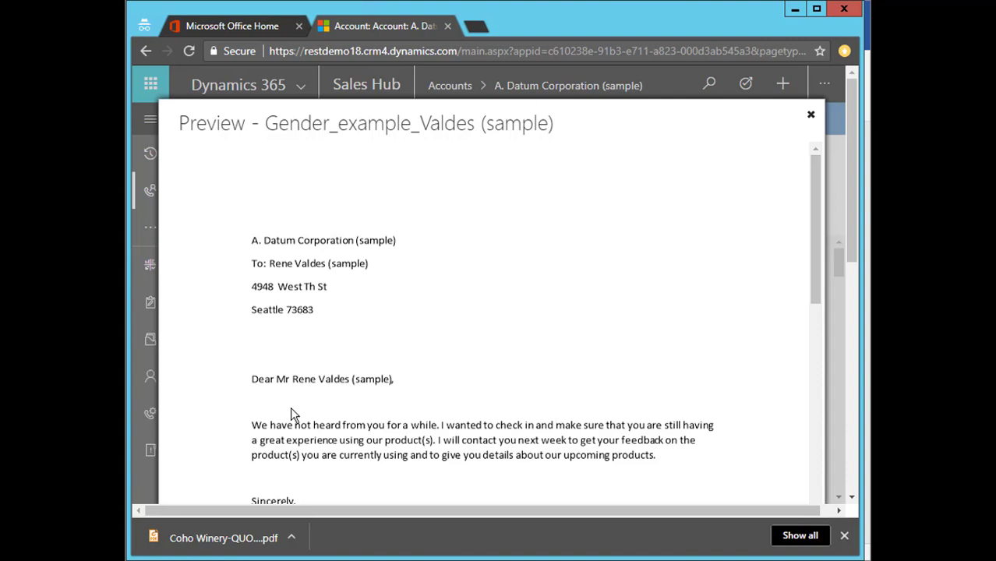